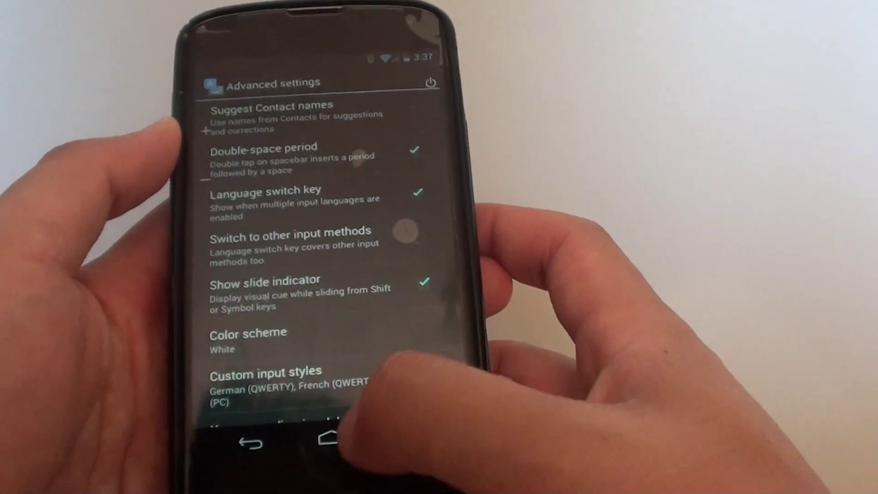
# Enable the Double-space period option under Google Keyboard's Advanced settings
pyautogui.click(331, 448)
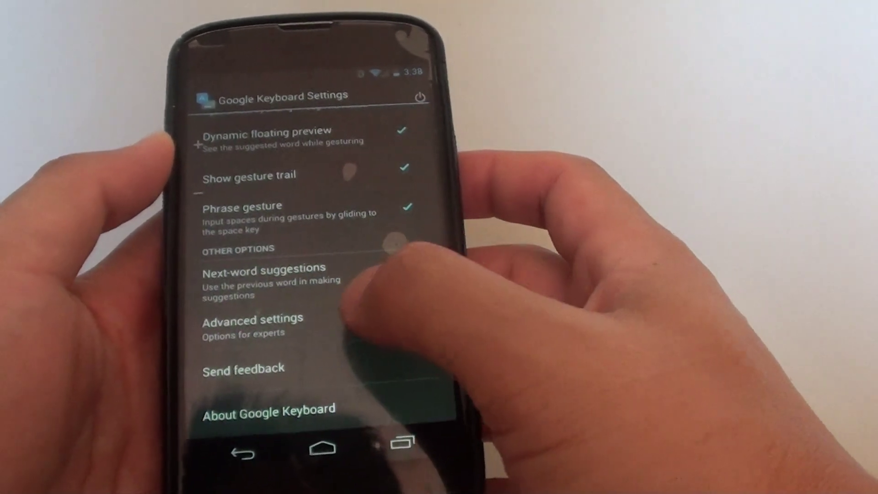
pyautogui.click(252, 325)
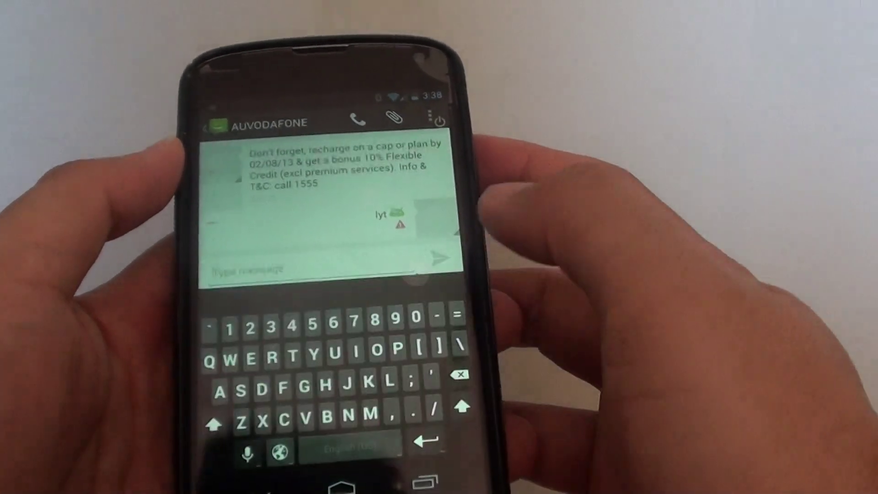
# Type 'Jlh' with a double space in a Messaging draft to test the period, then go Home
pyautogui.write('Jlhjj. The slugs')
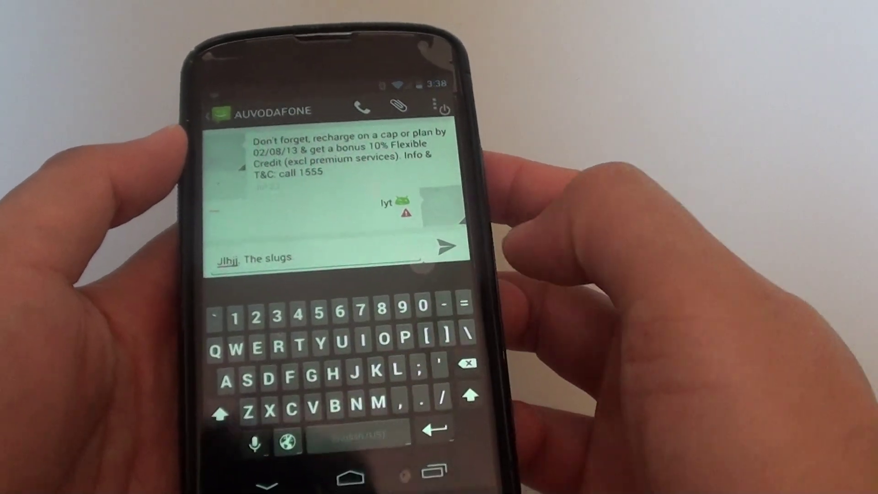
pyautogui.click(351, 476)
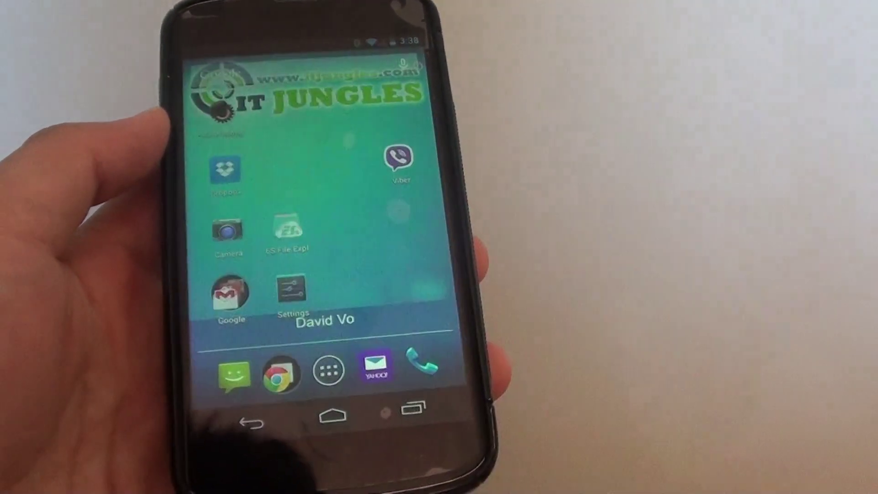